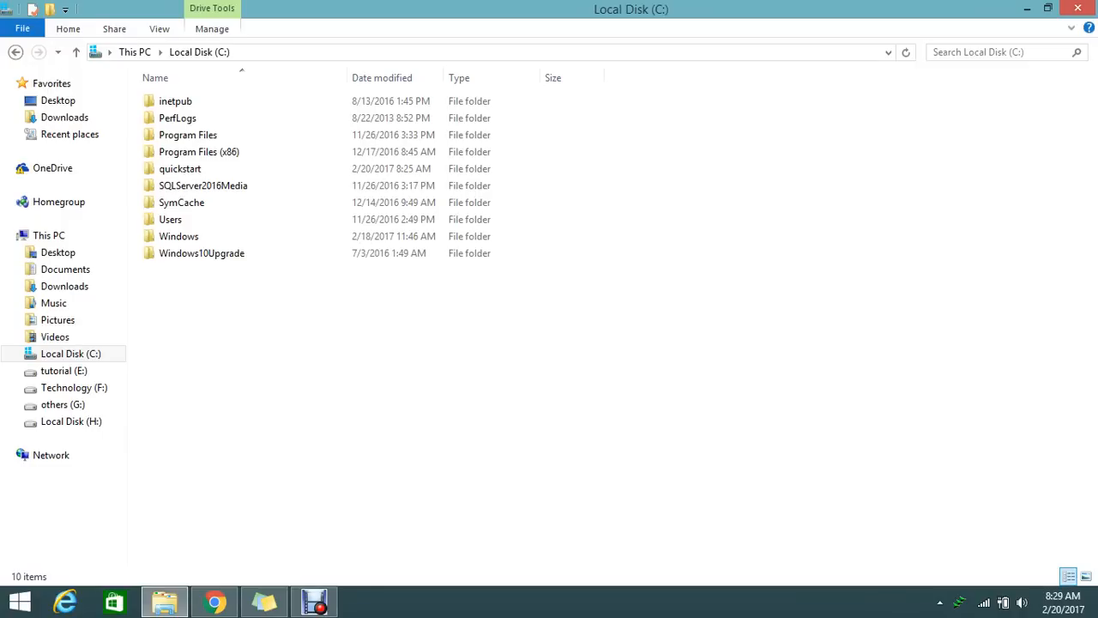
Step: Select the quickstart folder and work through the windows on screen
click(71, 353)
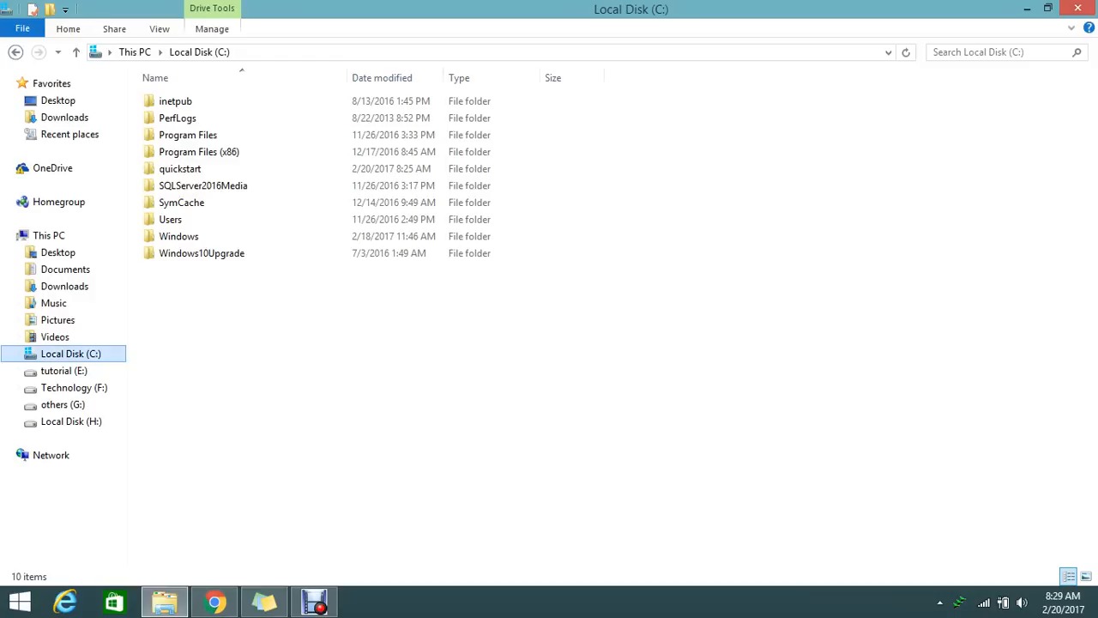
double_click(181, 168)
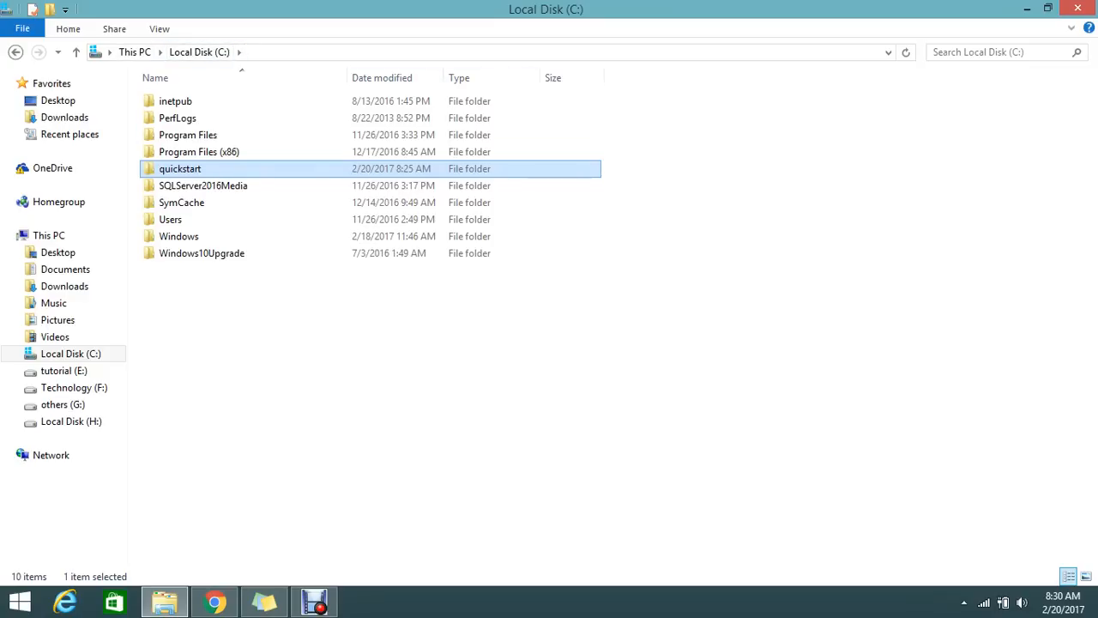
click(203, 186)
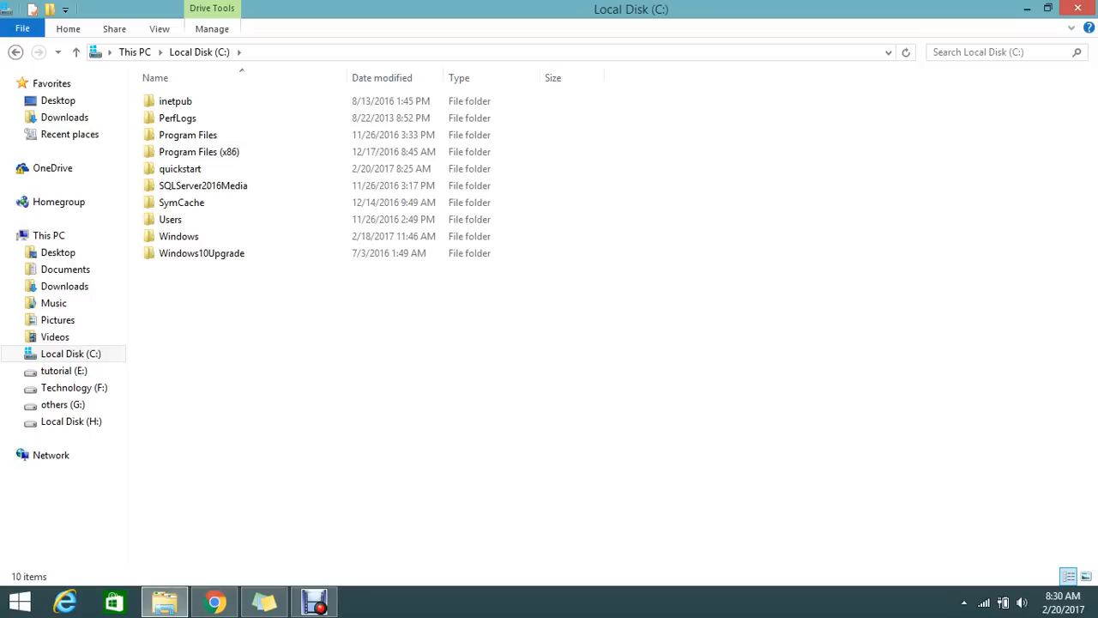
mouse_move(214, 601)
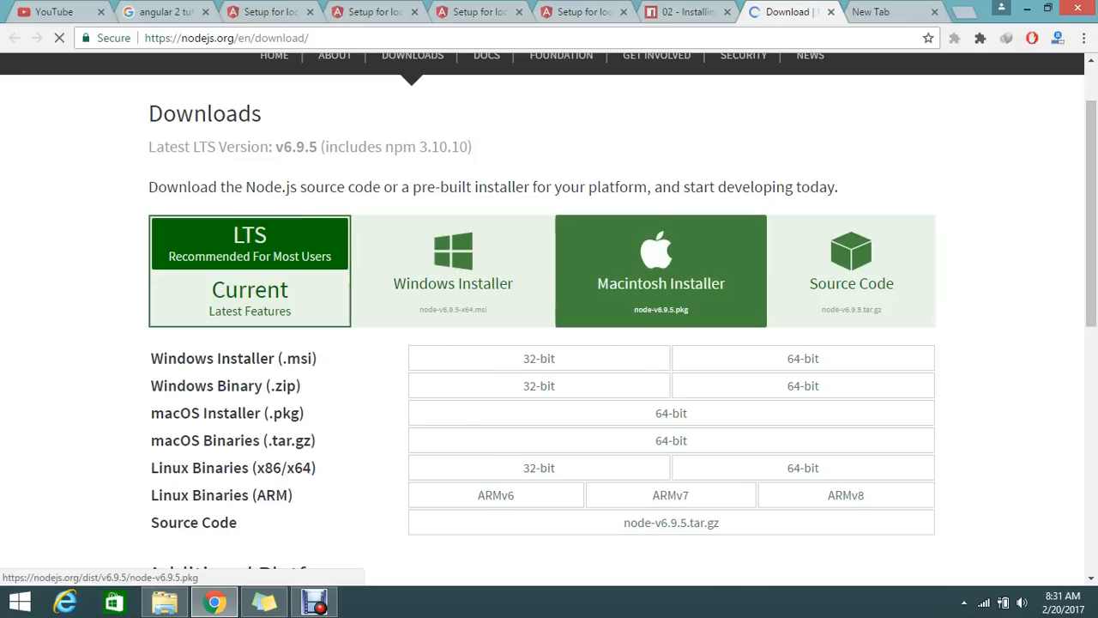
click(671, 413)
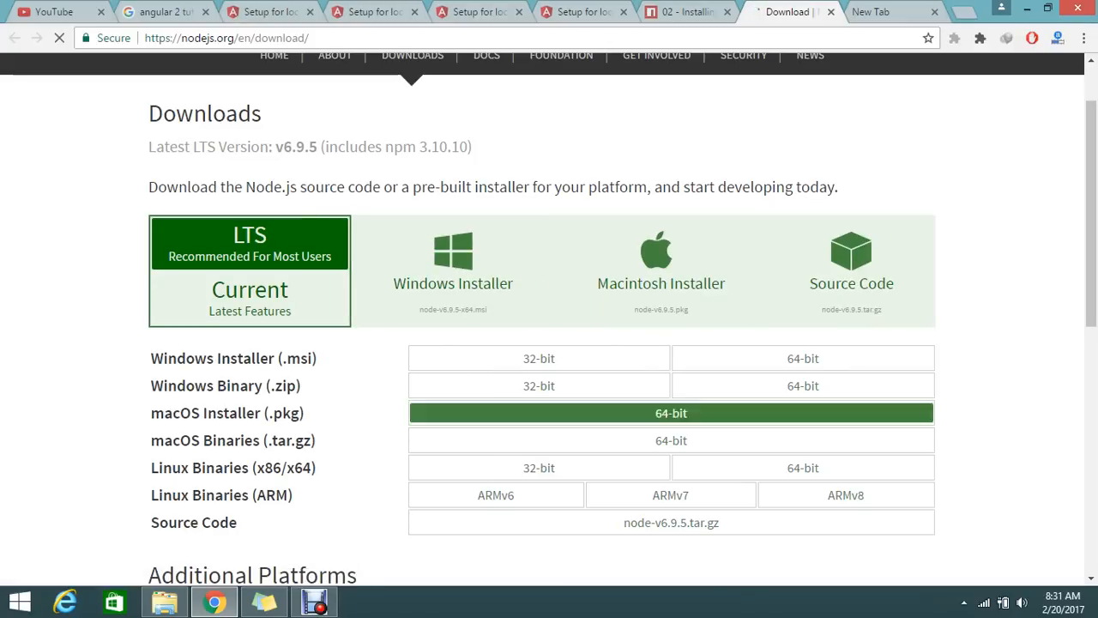
click(671, 413)
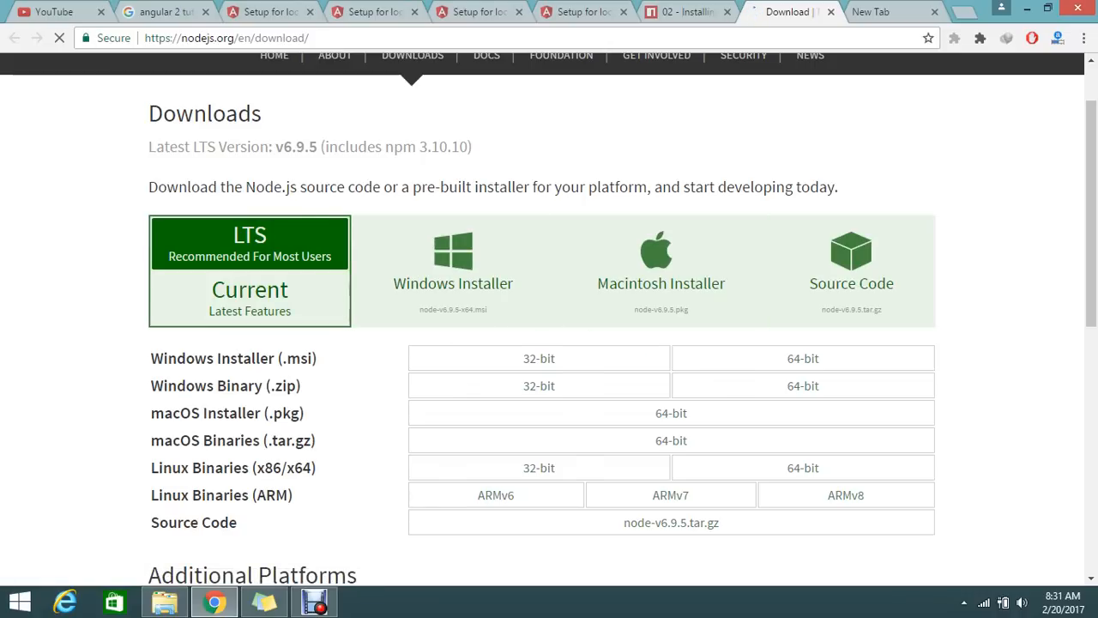
click(538, 385)
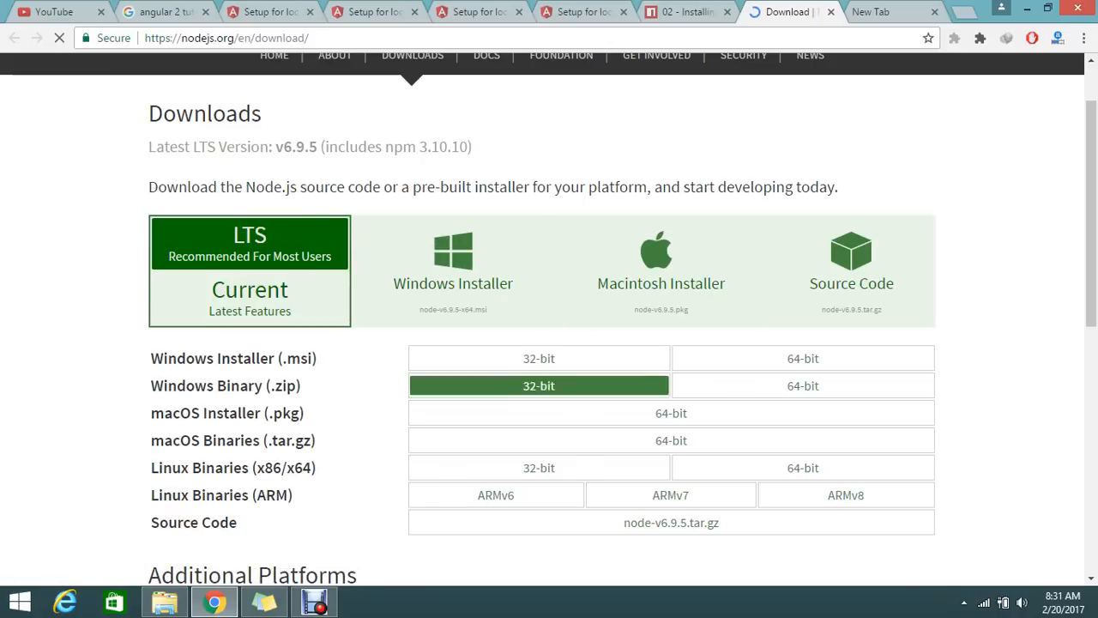
Step: Run node-v6.9.5-x64.msi from Internet Download Manager's downloads list in the system tray
click(964, 601)
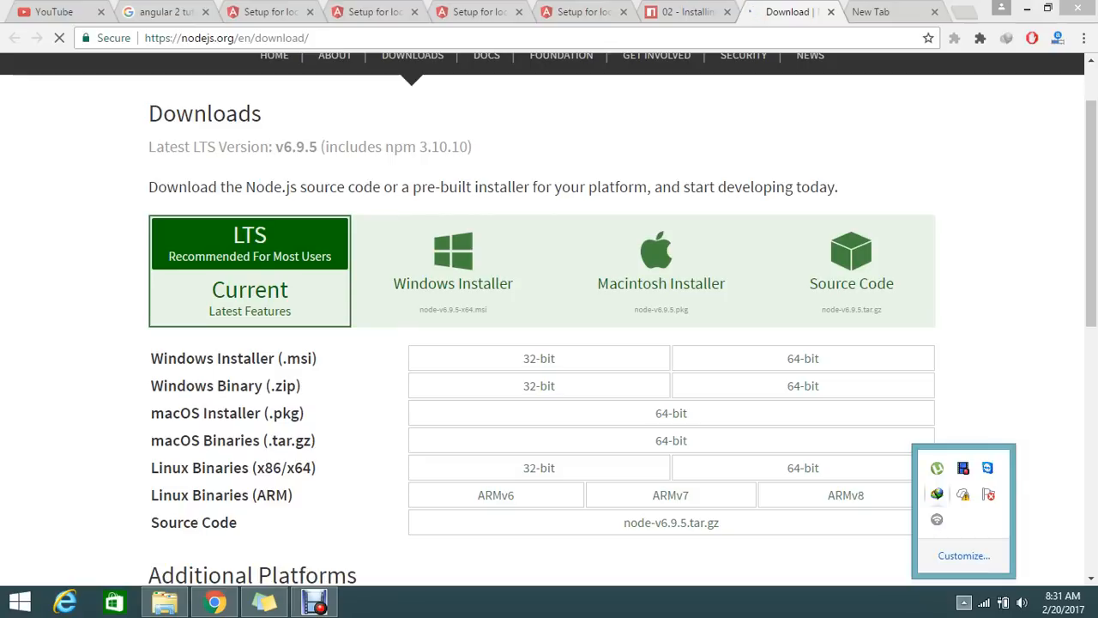
click(845, 495)
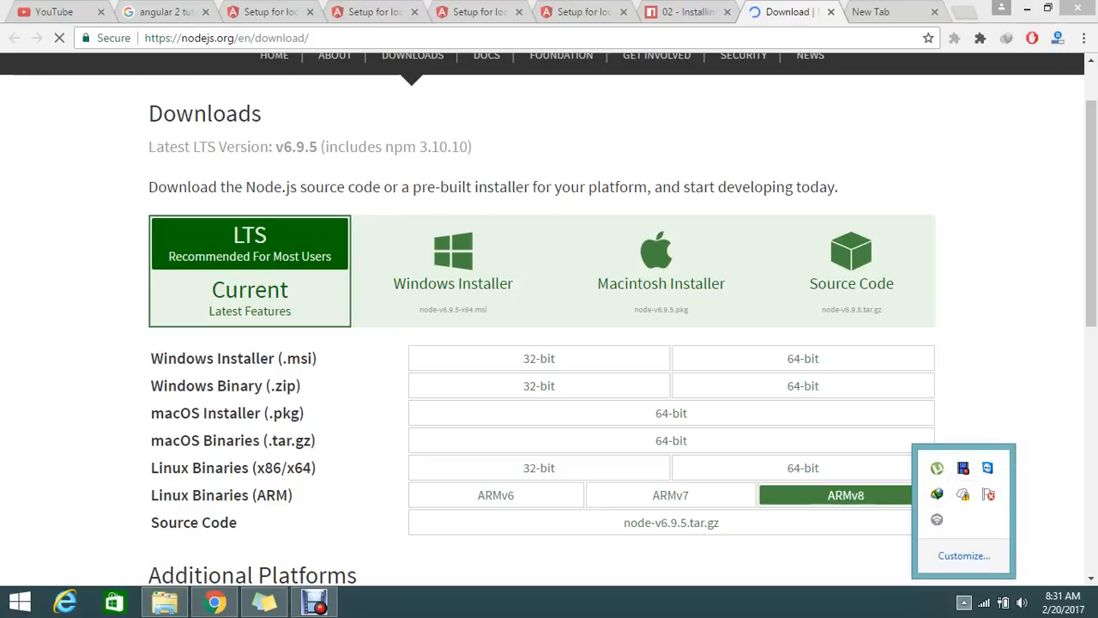
click(363, 601)
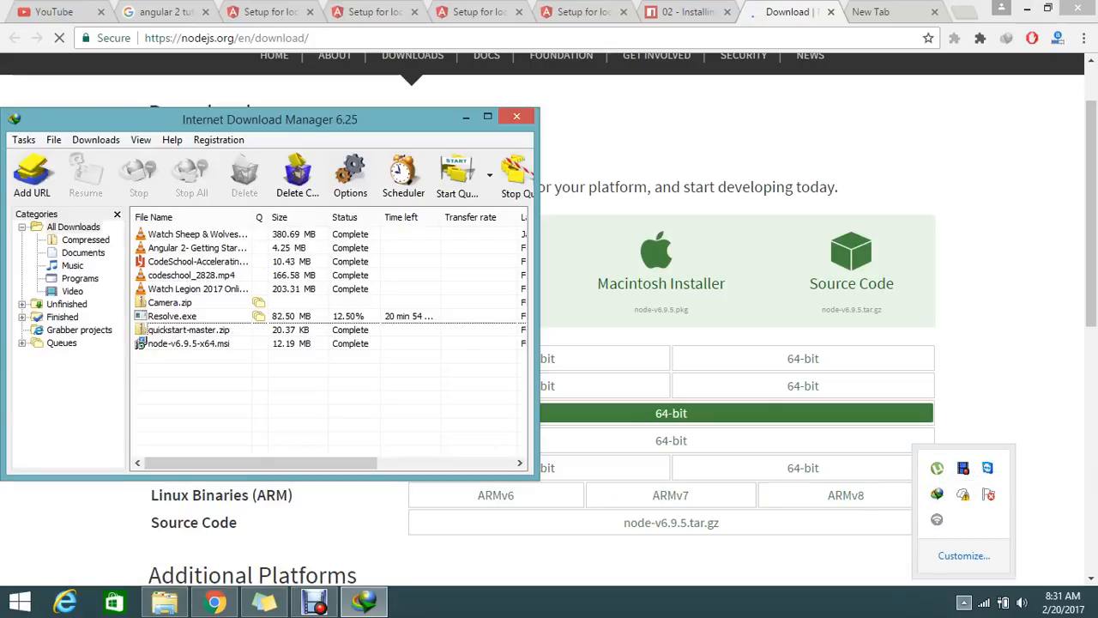
right_click(187, 344)
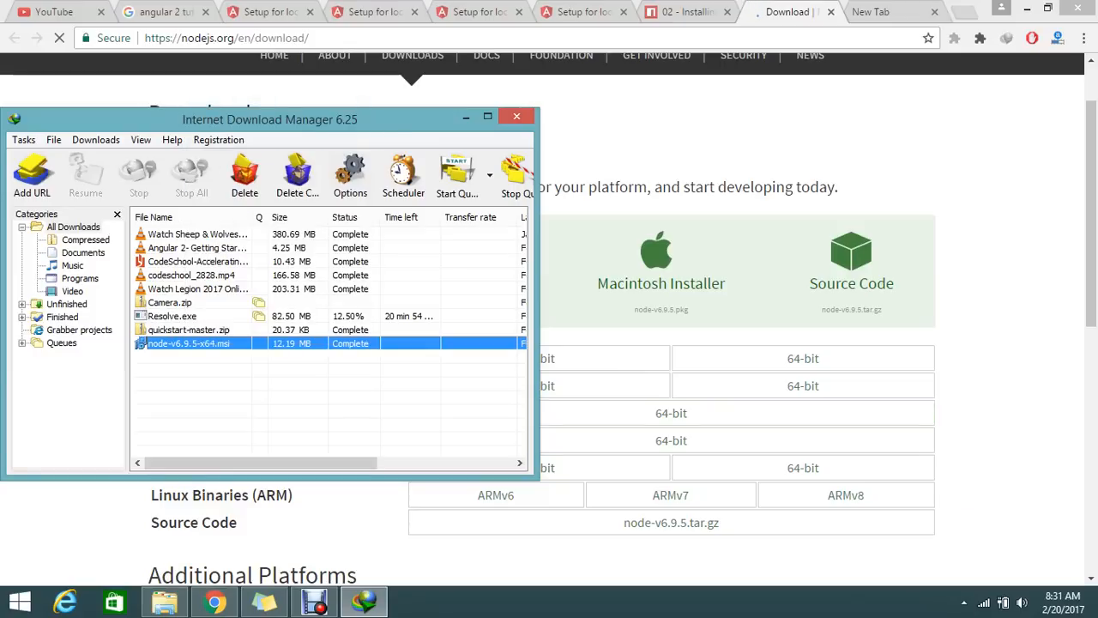
double_click(189, 344)
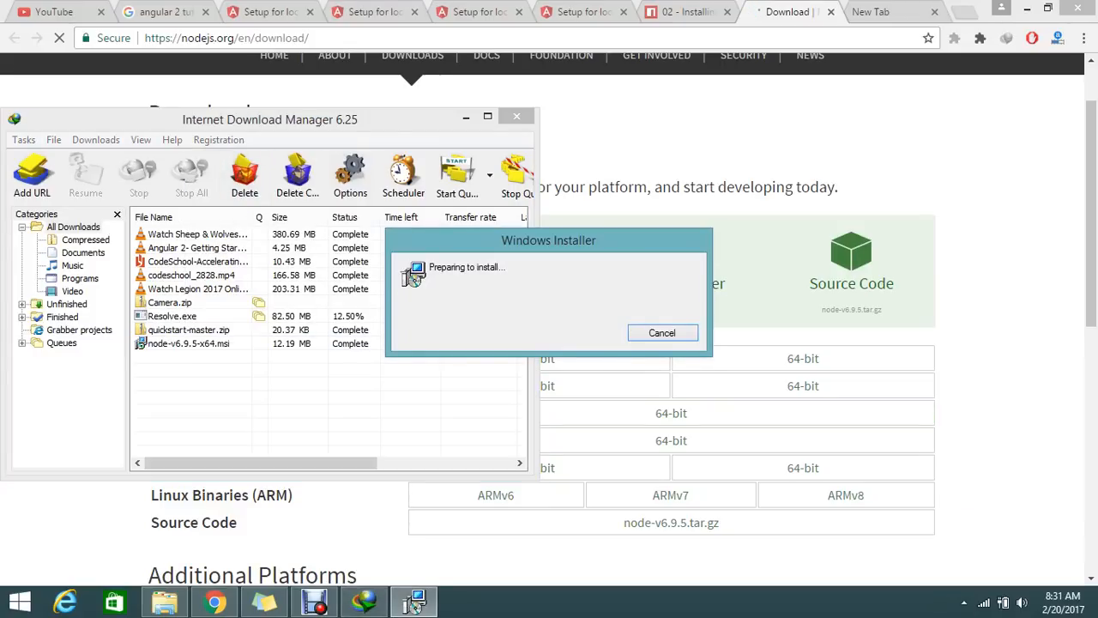
Step: Accept the licence, keep the default features, and install Node.js v6.9.5
click(517, 116)
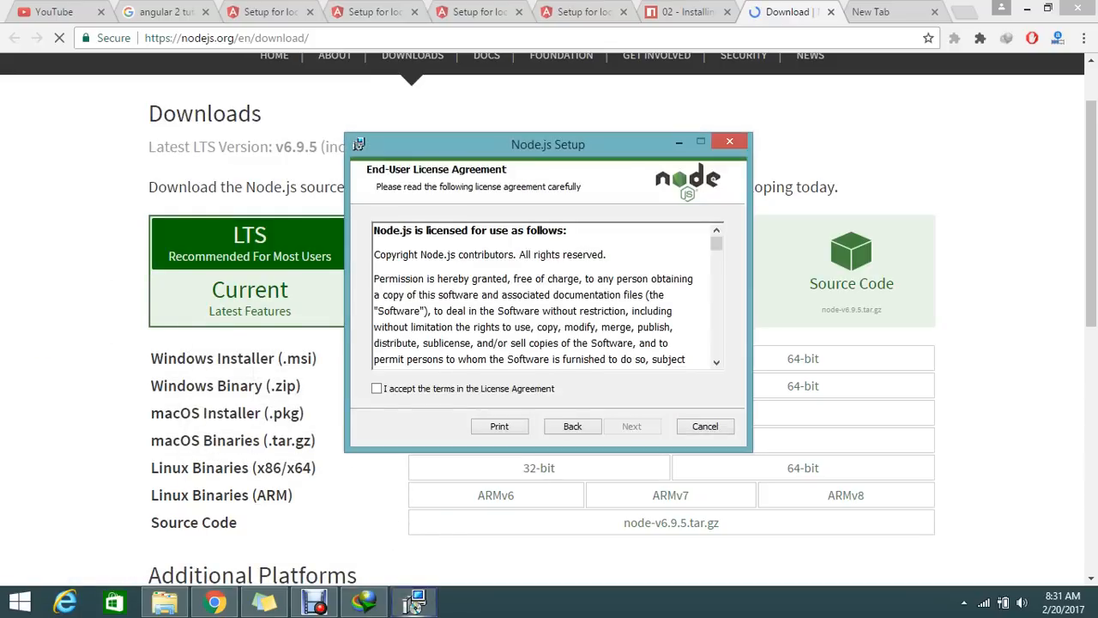
click(376, 388)
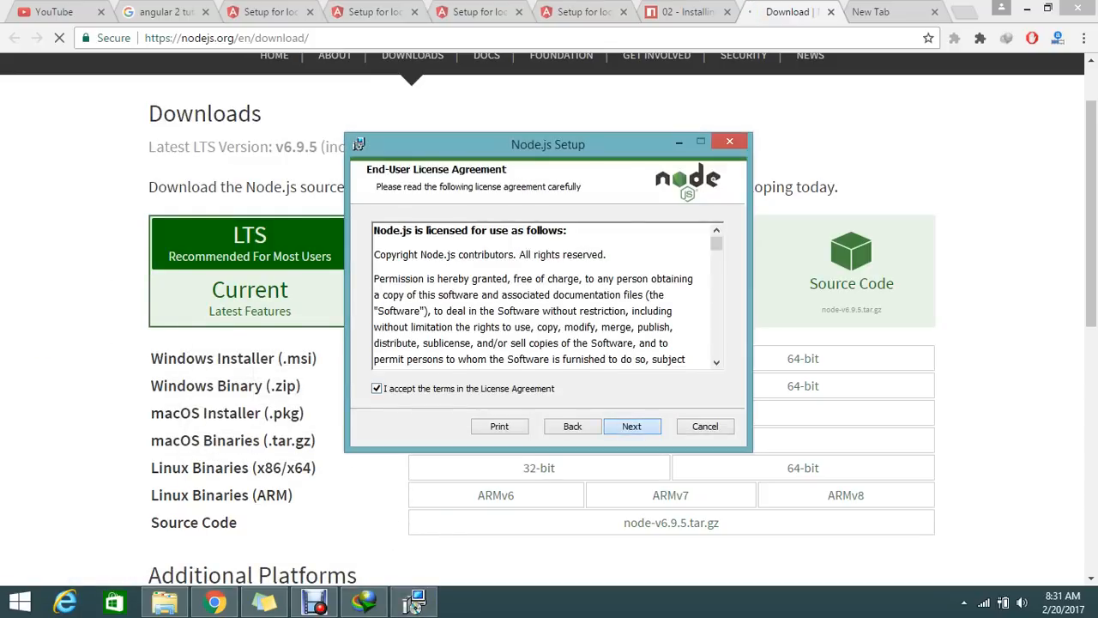
click(631, 426)
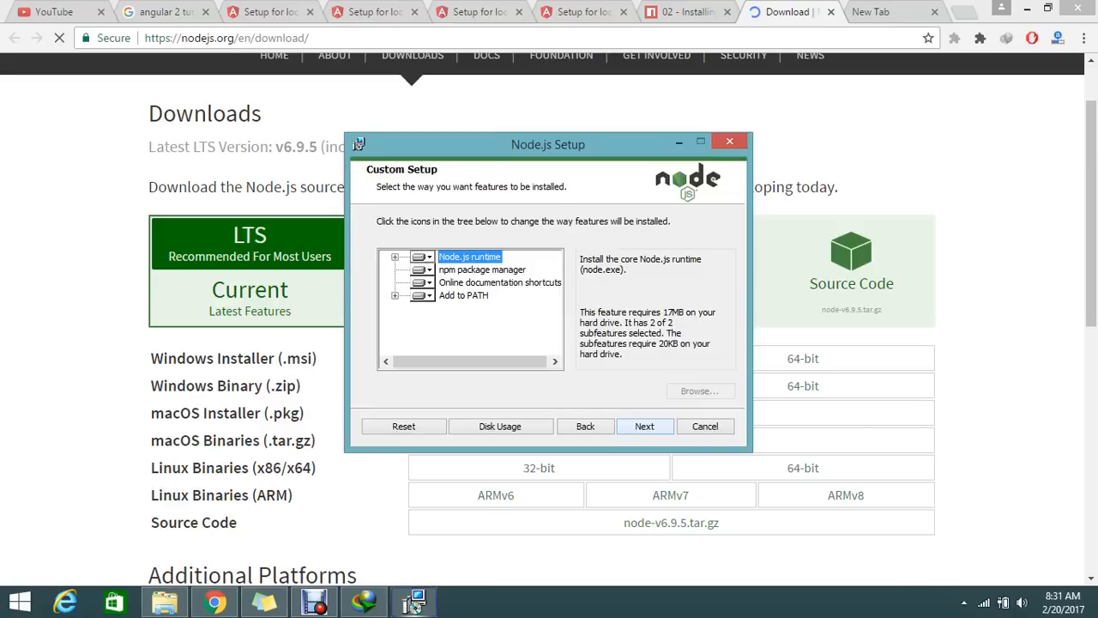
click(645, 426)
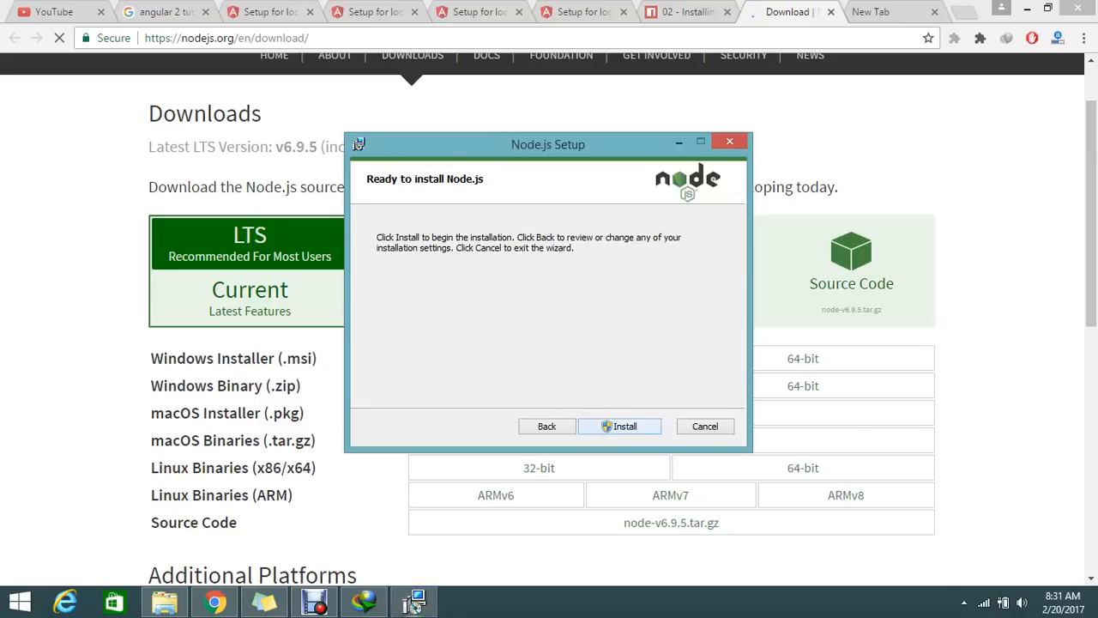
click(620, 426)
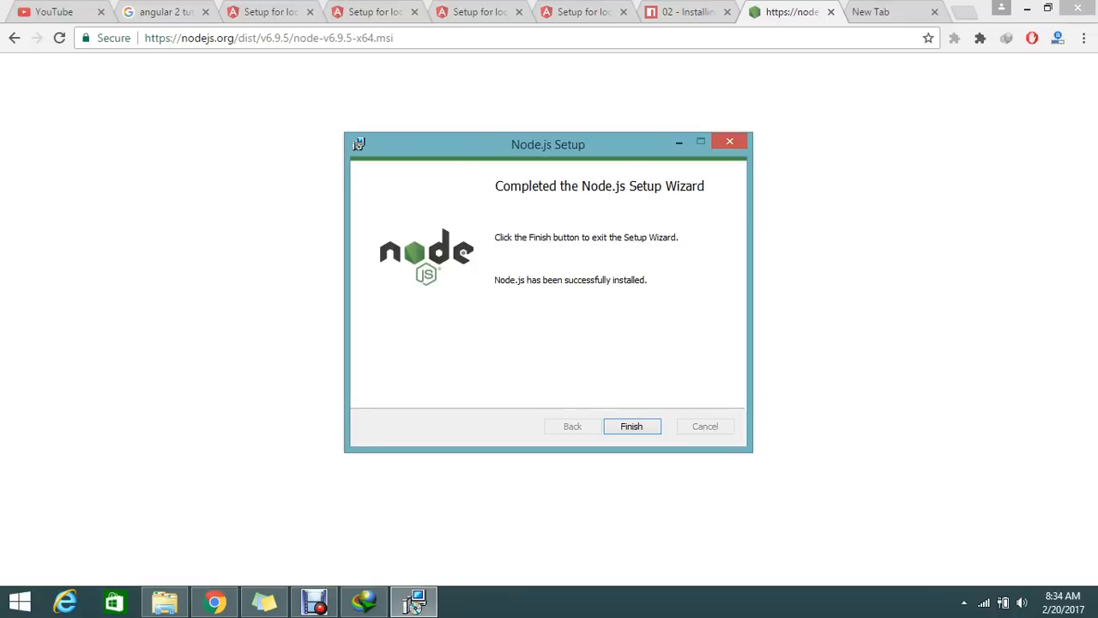
Step: Finish the installer, then move aside and minimize the Command Prompt running 'npm install npm@latest -g'
click(630, 427)
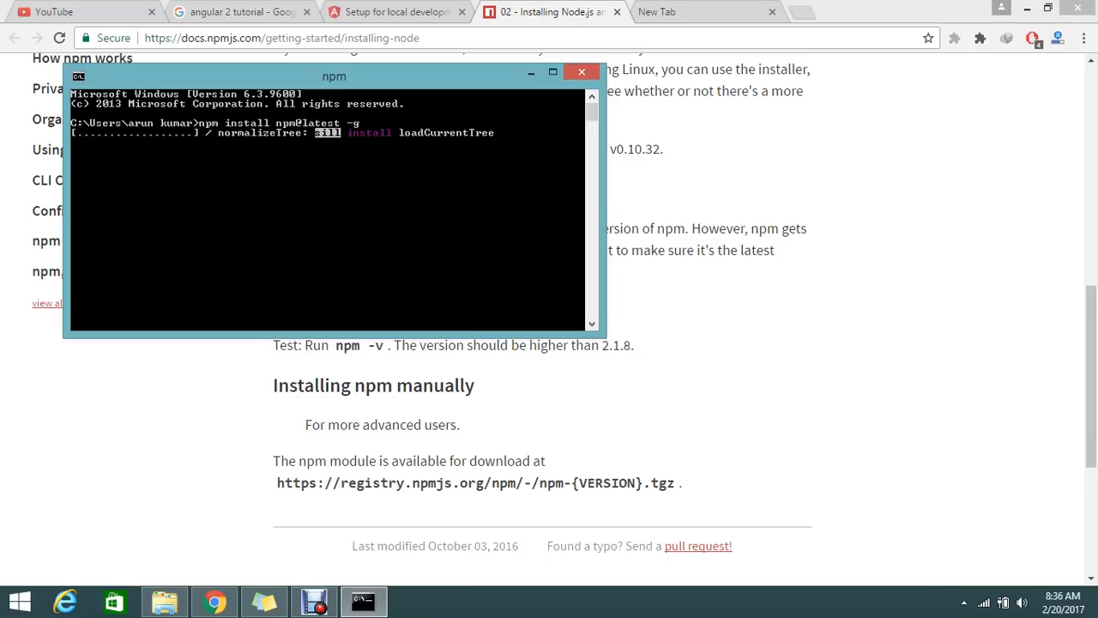
drag(334, 76, 397, 102)
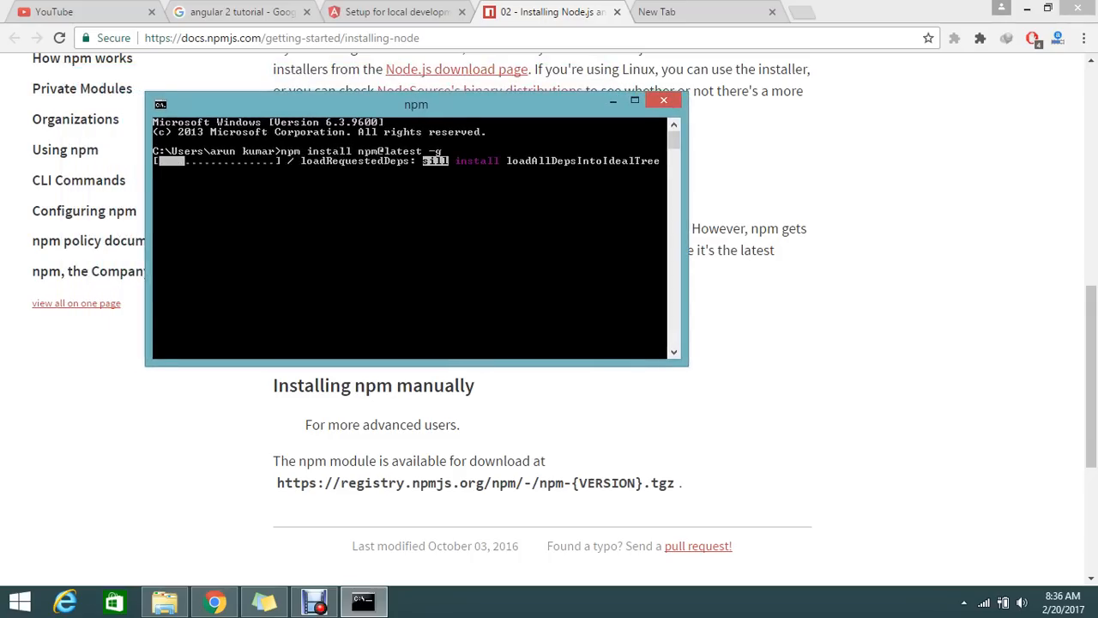
drag(416, 103, 571, 285)
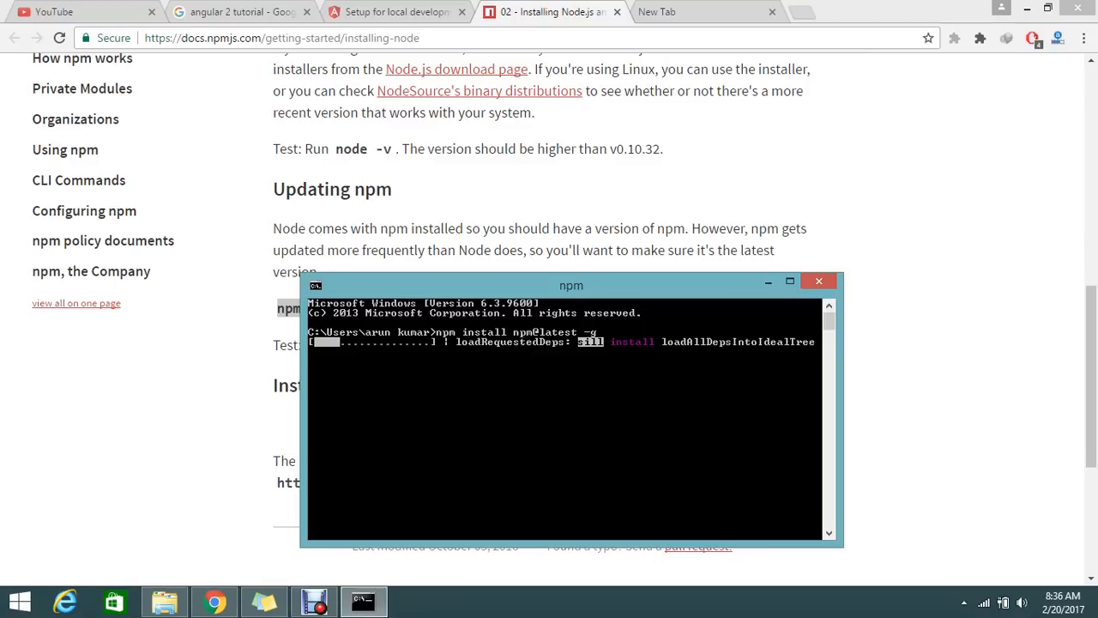
click(818, 282)
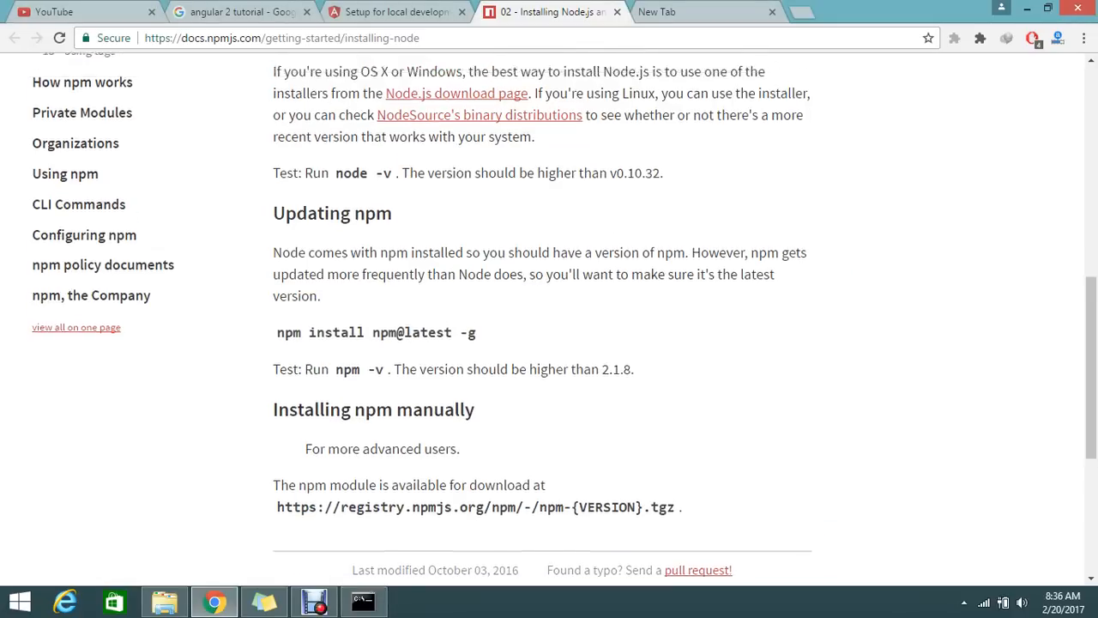
Step: Scroll the npm docs toward the Updating npm instructions and check Command Prompt
scroll(up, 3)
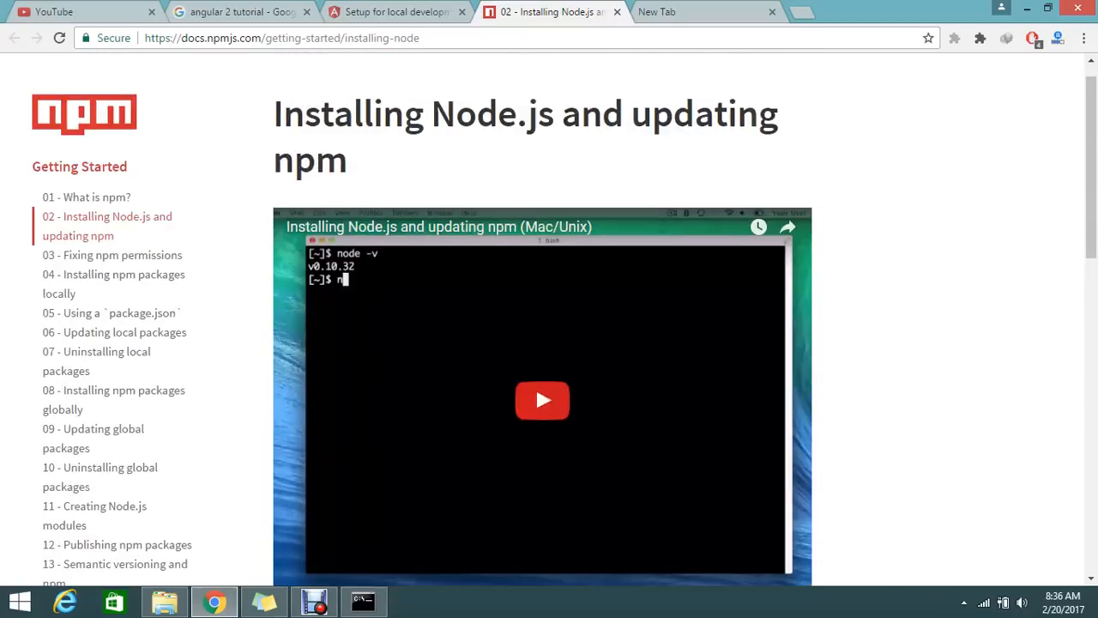
scroll(down, 3)
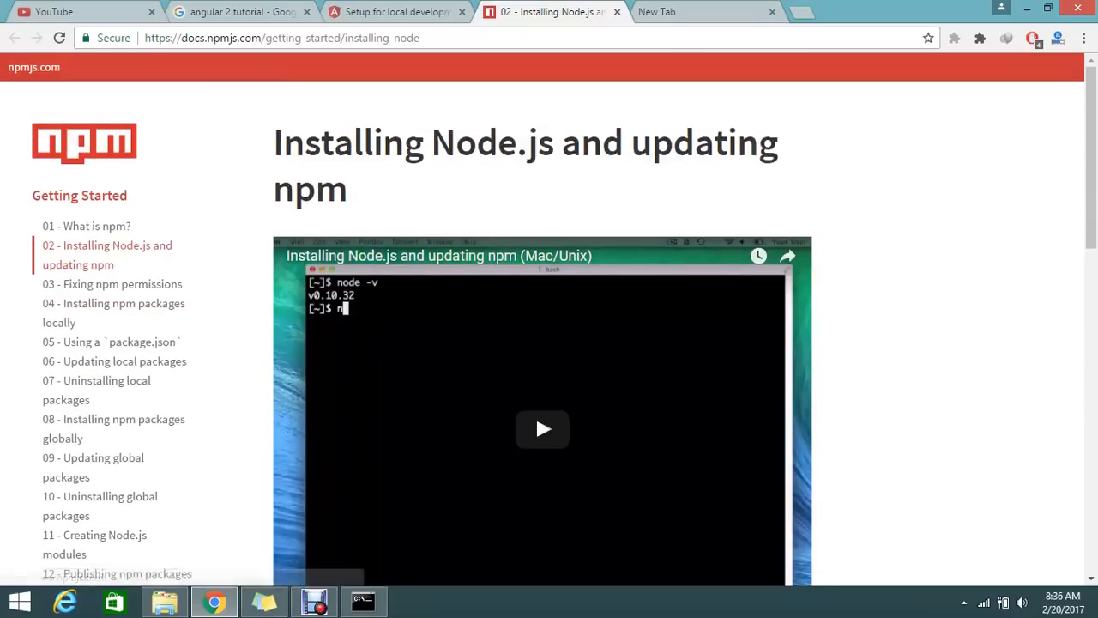
click(282, 38)
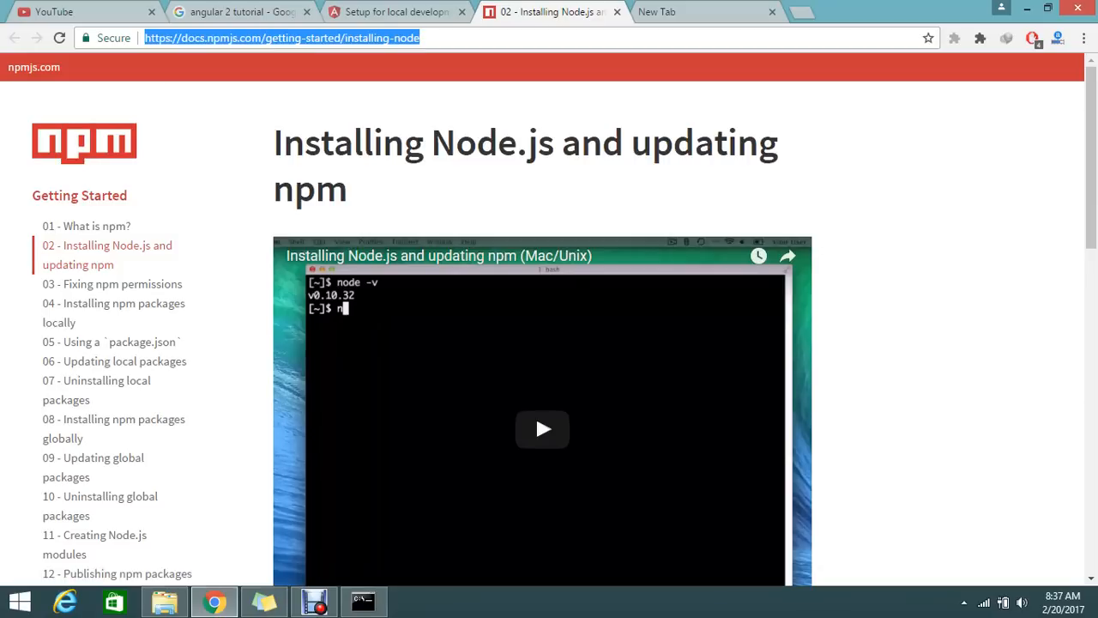
mouse_move(525, 143)
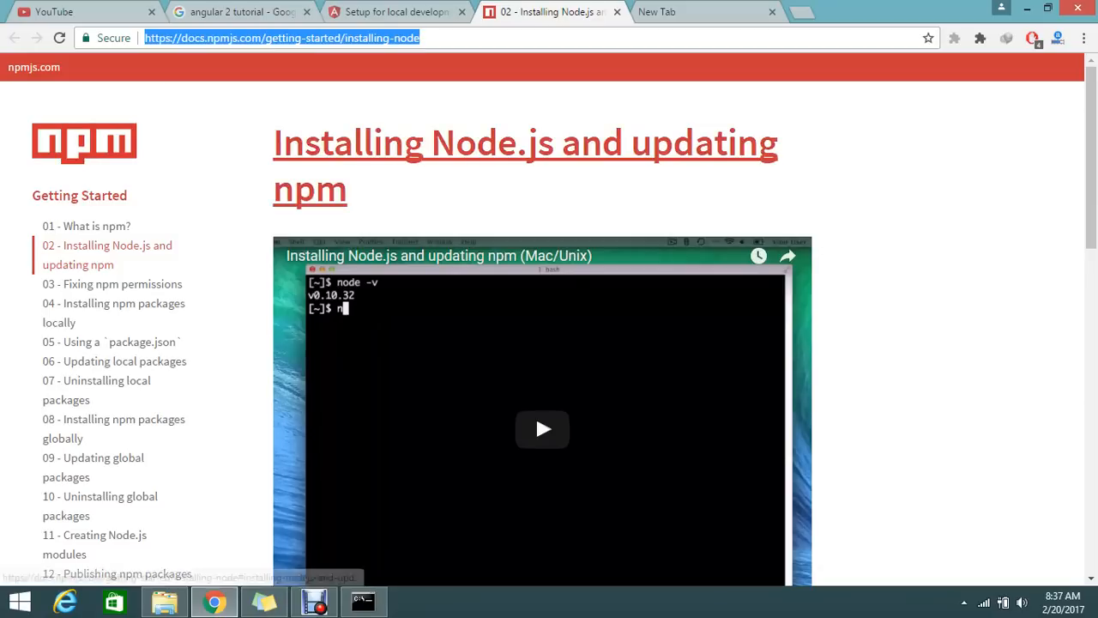
scroll(down, 3)
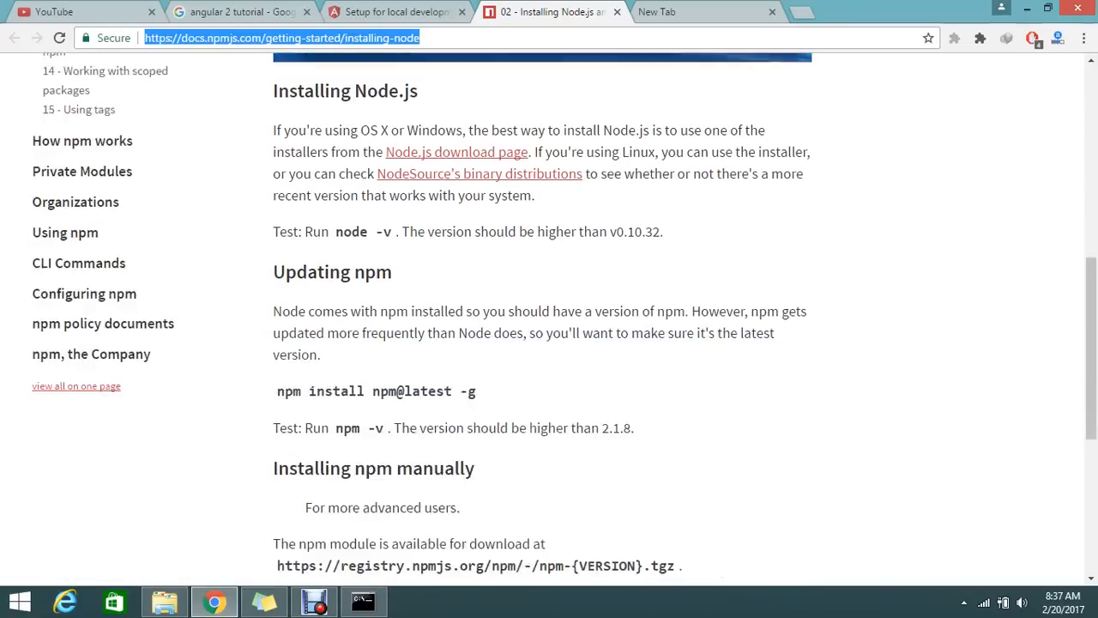
click(363, 601)
text(npm install npm@latest -g)
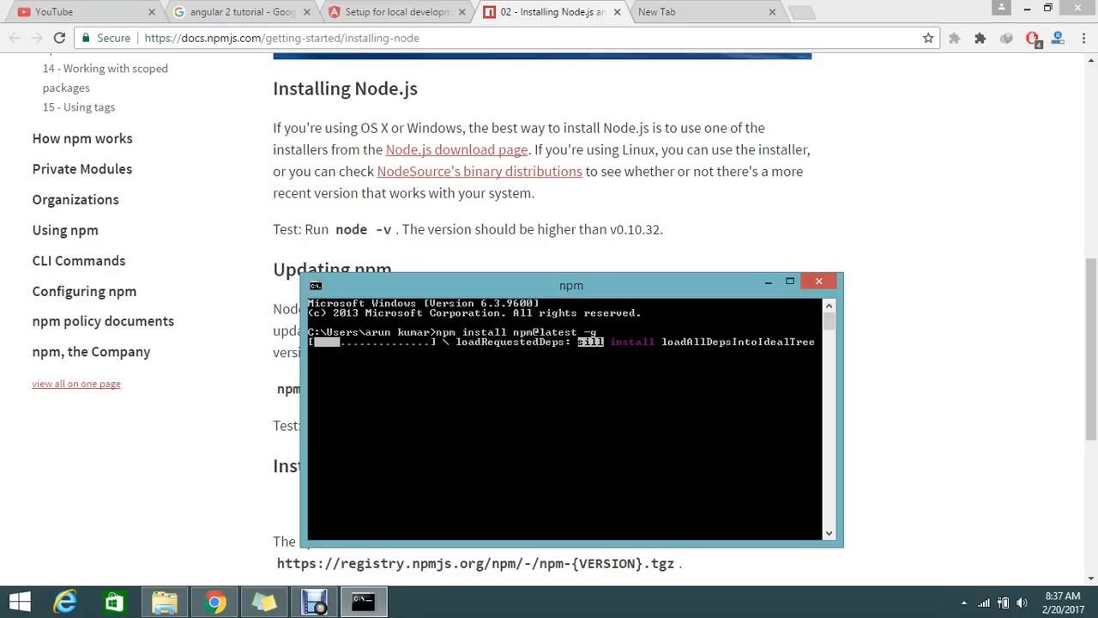
Step: Scroll further through the Updating npm docs, then return to Command Prompt as the update finishes
click(818, 281)
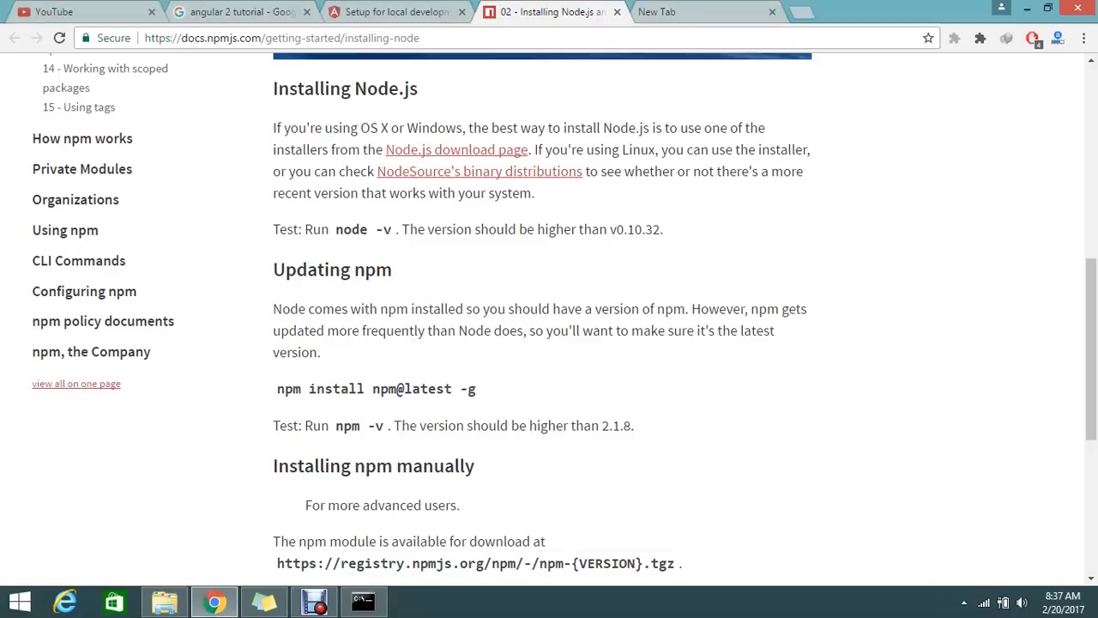
scroll(down, 3)
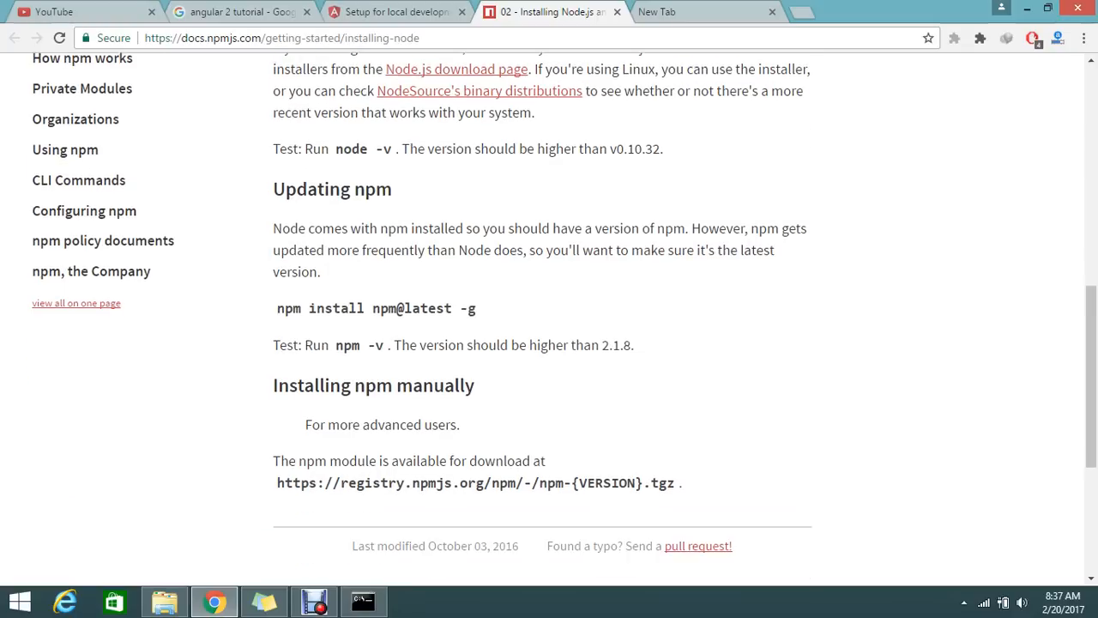
scroll(down, 3)
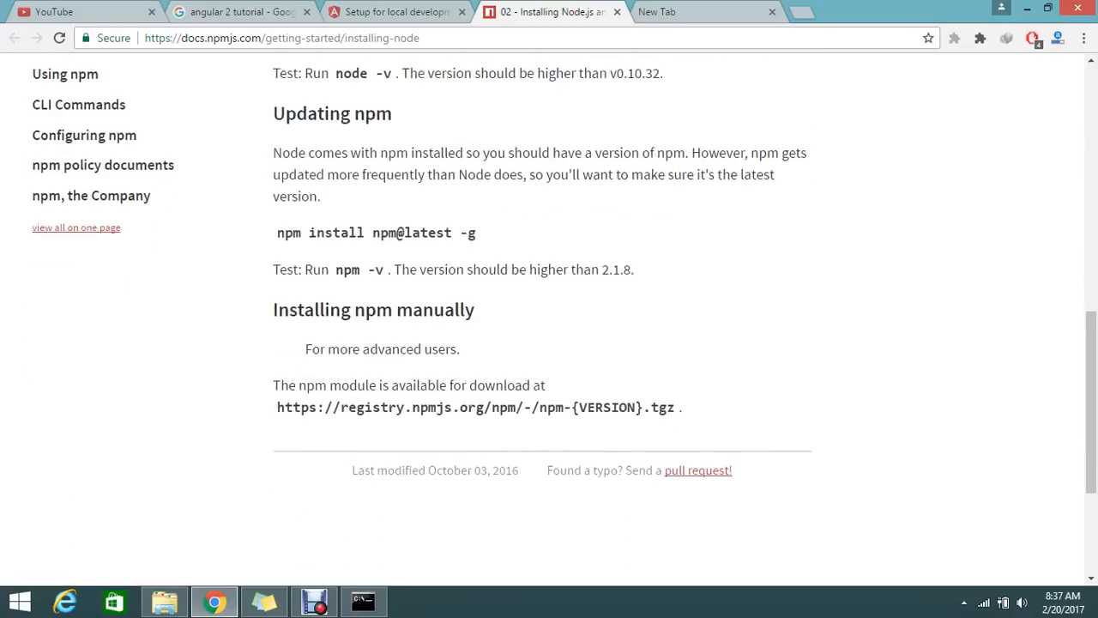
scroll(down, 3)
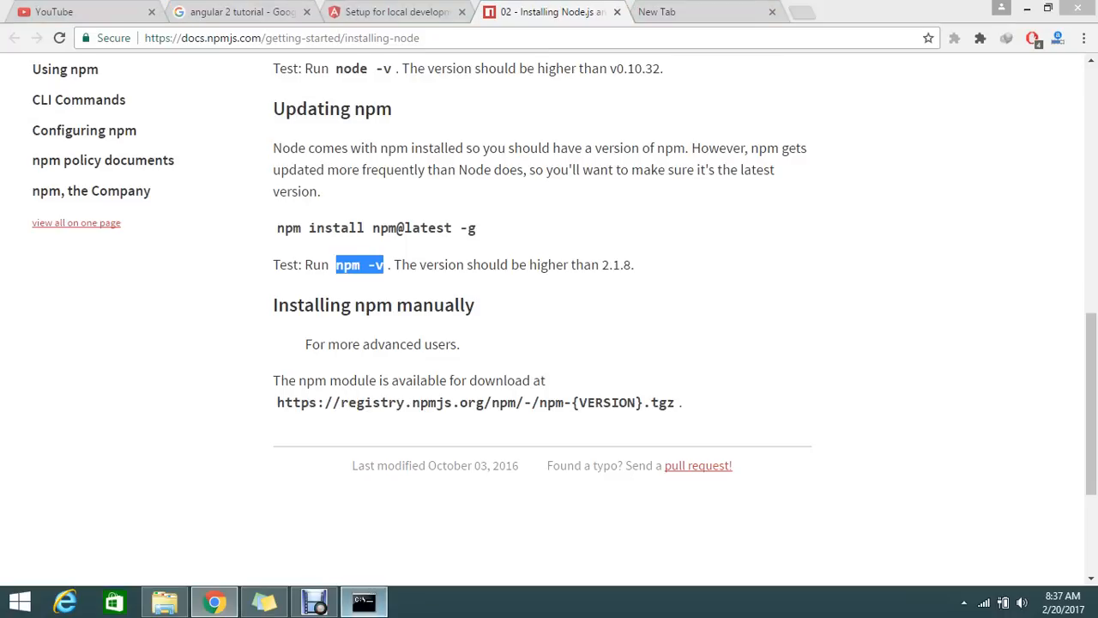
click(364, 600)
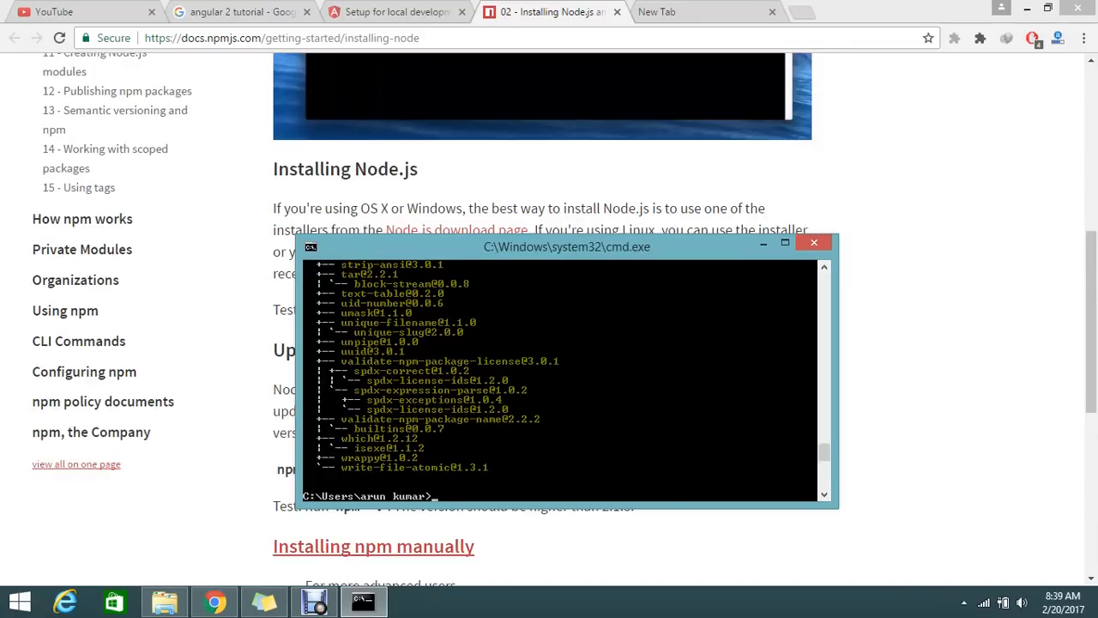
Step: Copy 'npm -v' from the docs and run it in Command Prompt
click(814, 242)
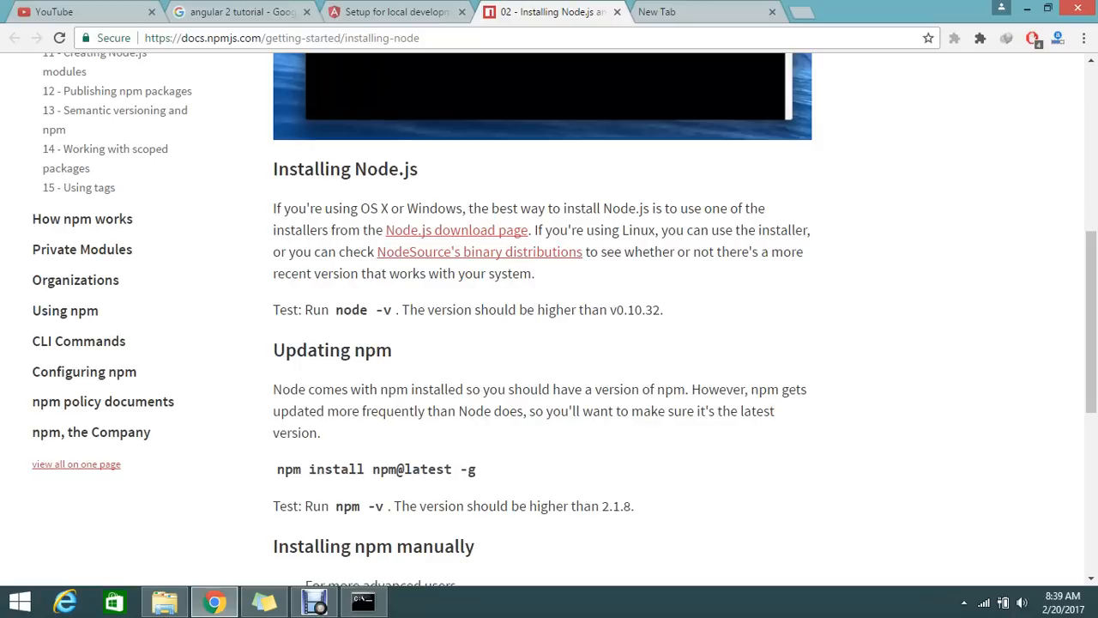
right_click(358, 506)
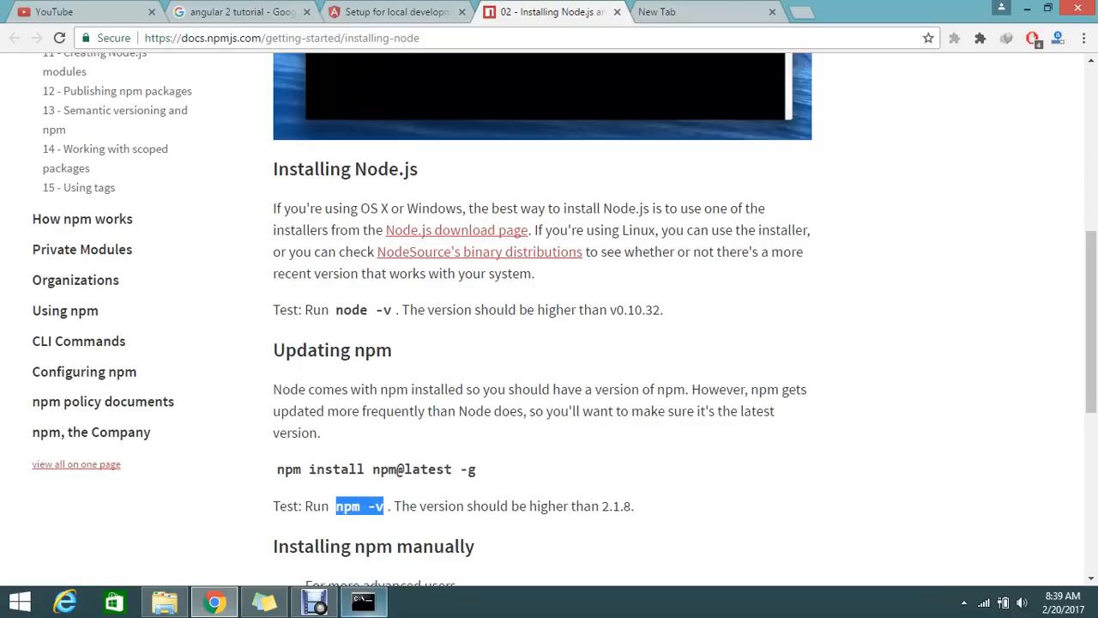
click(362, 601)
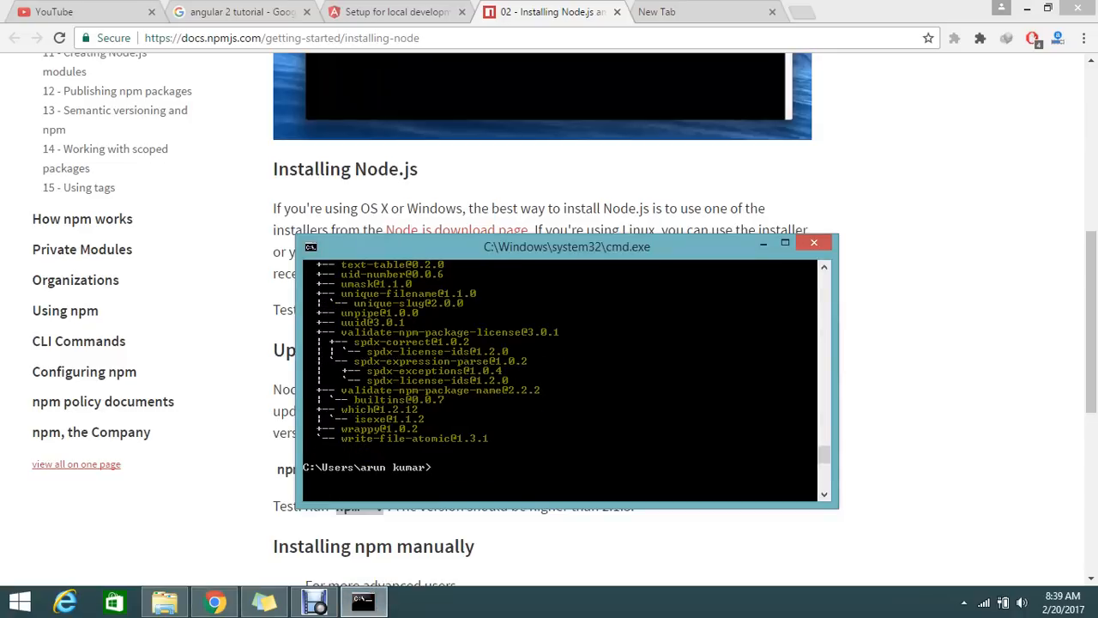
text(npm -v)
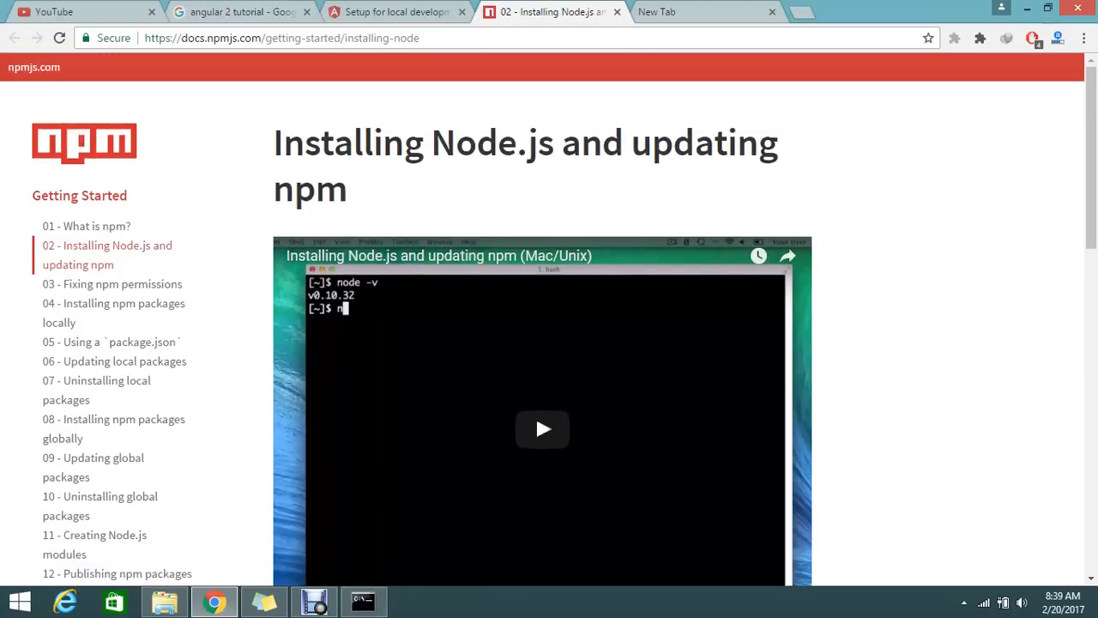
scroll(down, 3)
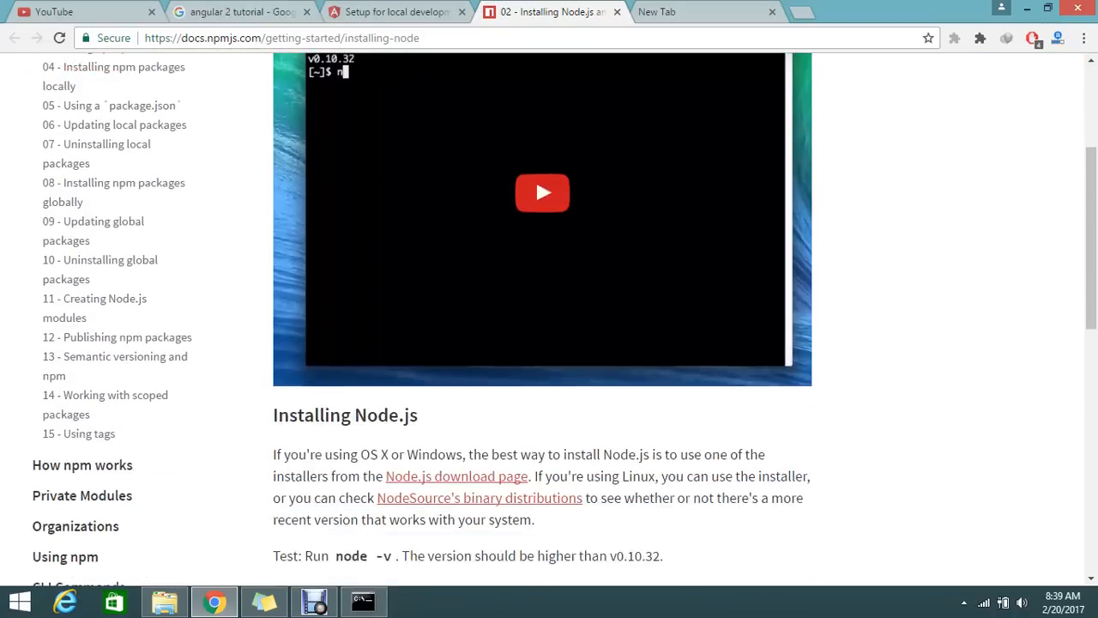
scroll(down, 3)
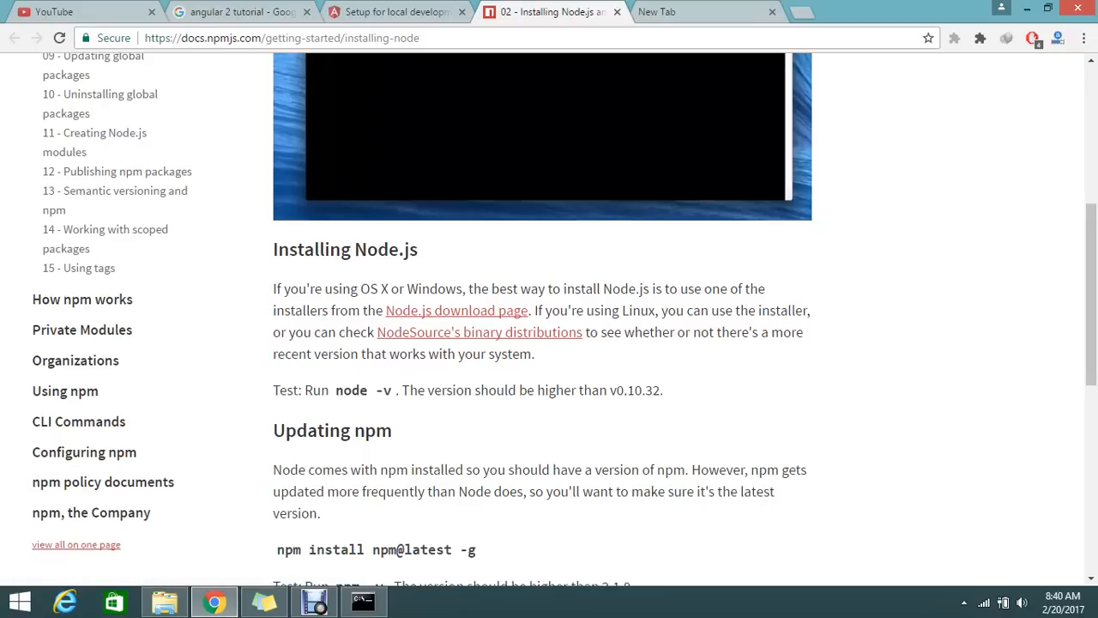
mouse_move(479, 332)
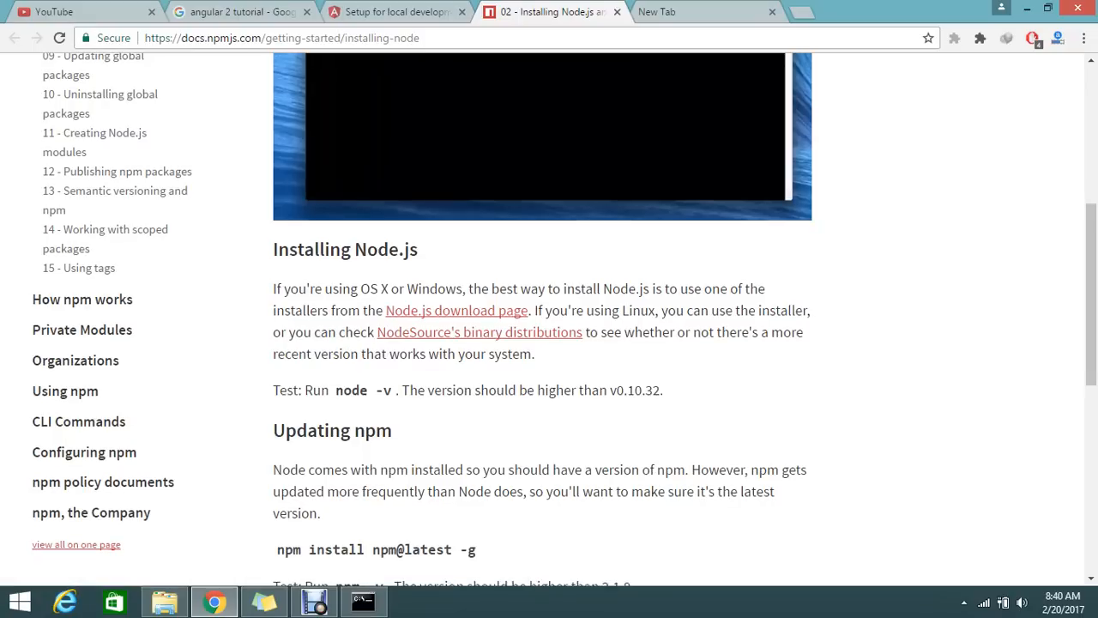
scroll(down, 3)
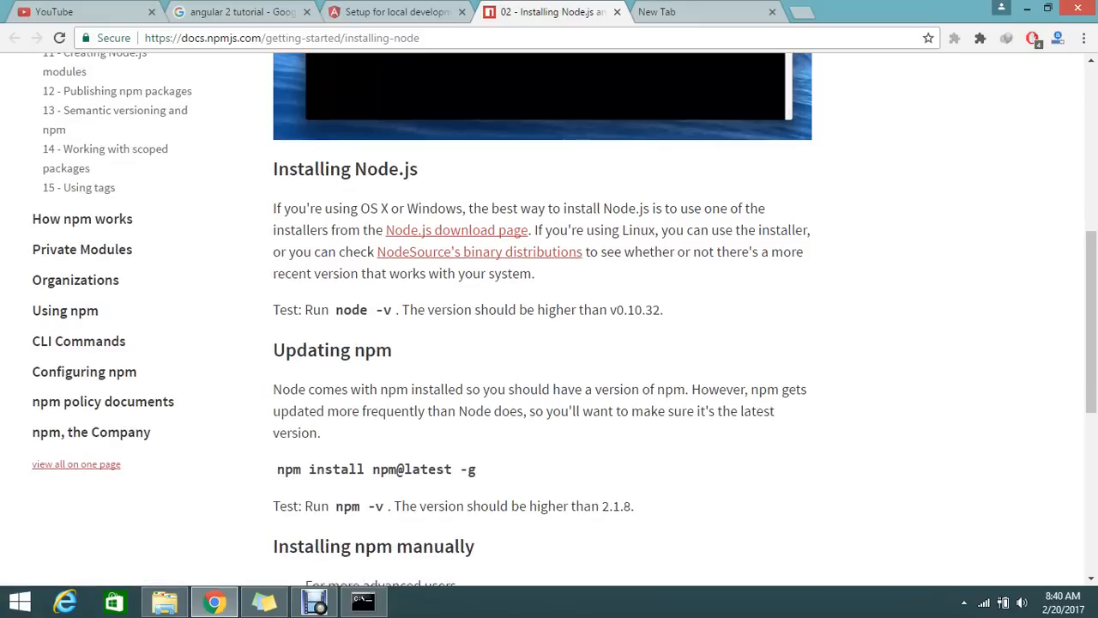
scroll(down, 3)
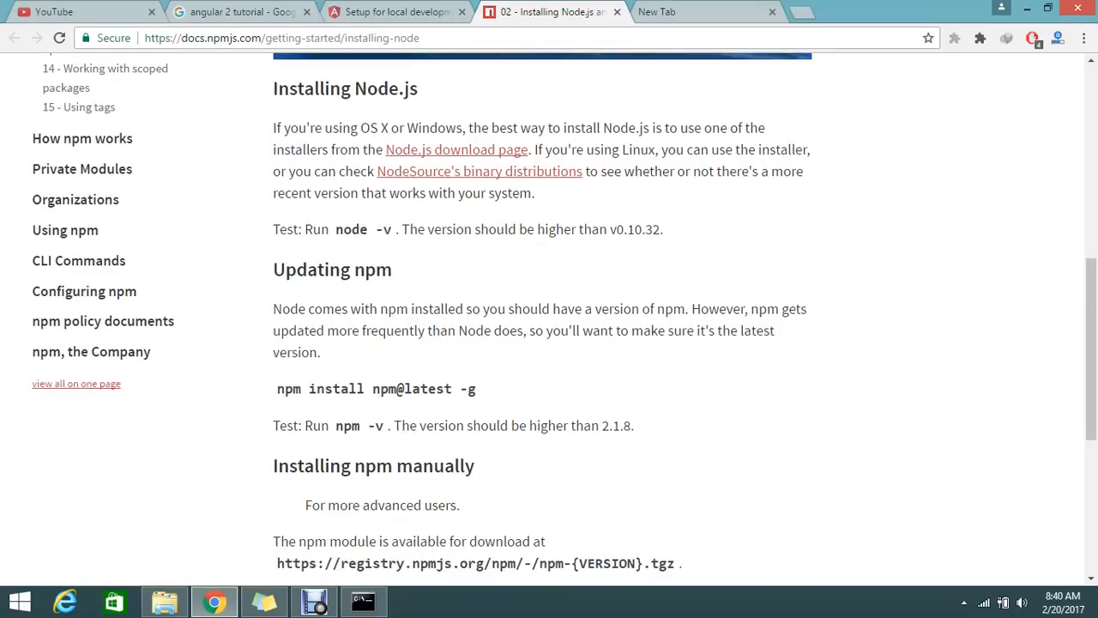
scroll(down, 3)
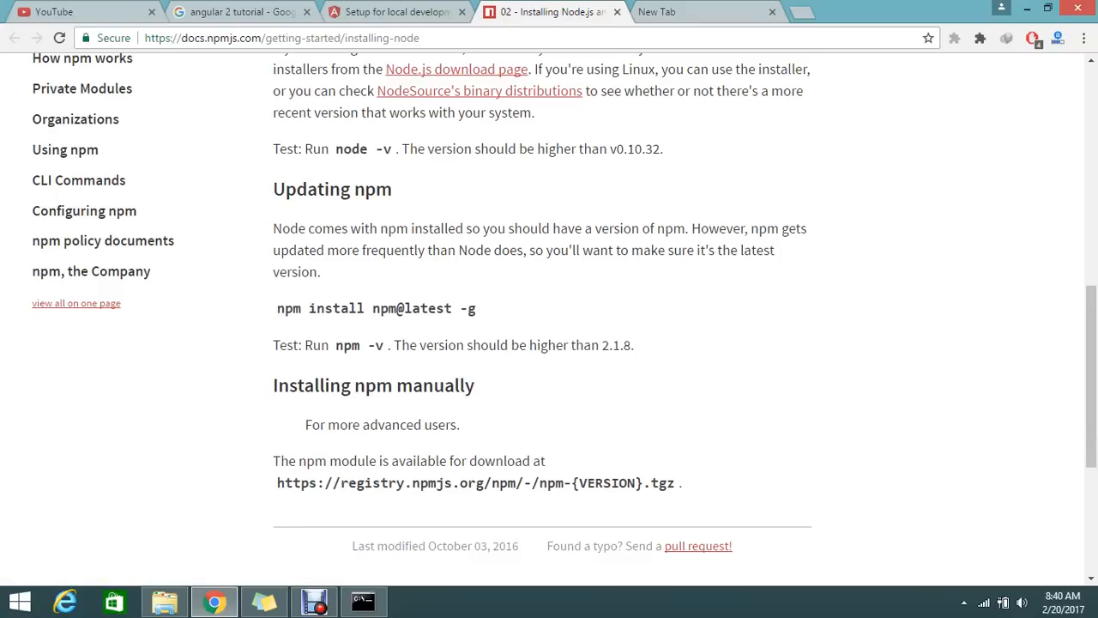
scroll(down, 3)
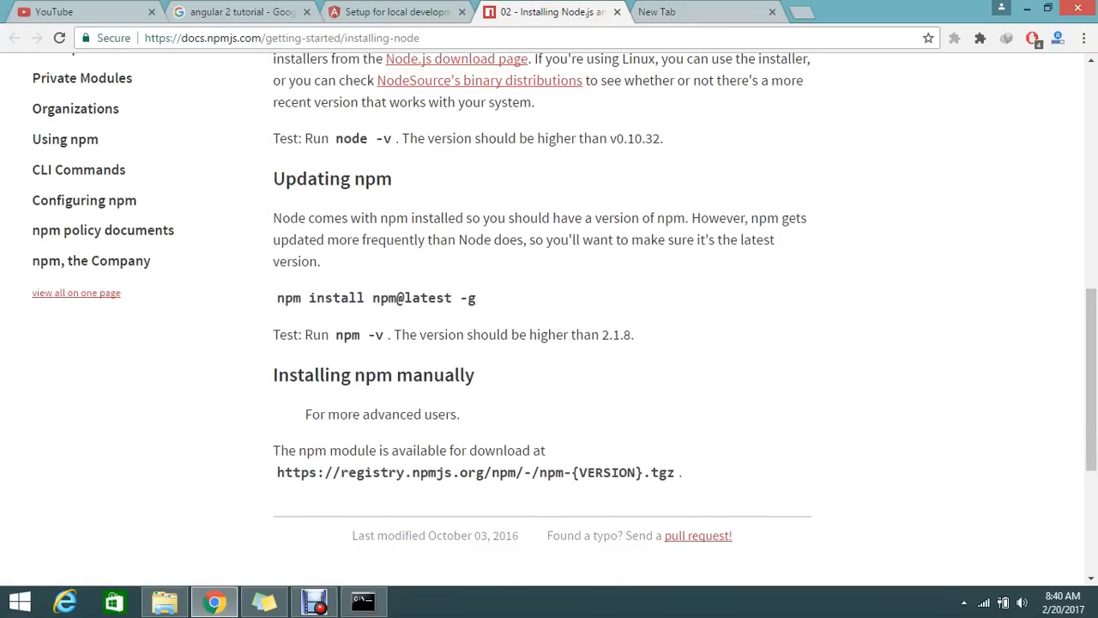